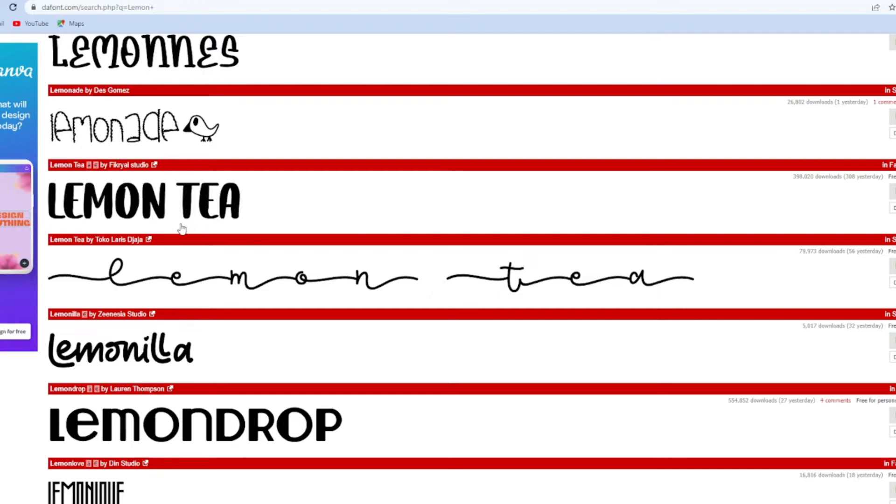
Download the Lemon Tea font by Fikryal studio from the DaFont results
scroll(up, 3)
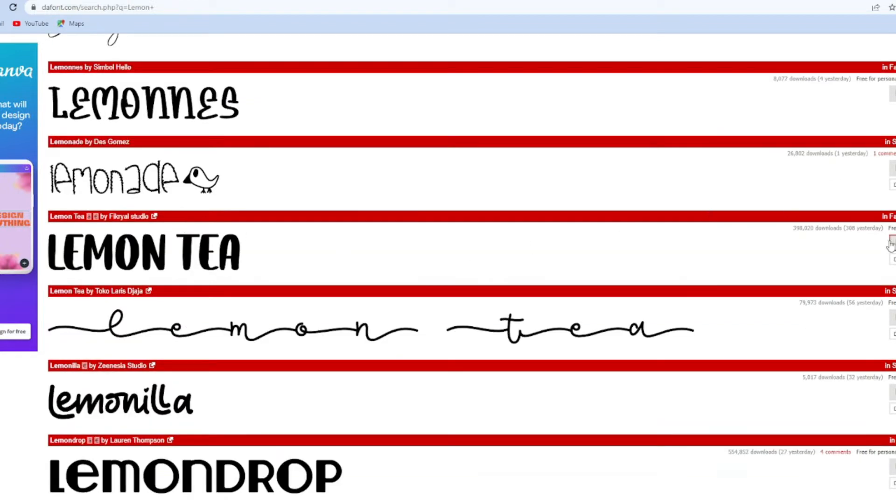
click(890, 243)
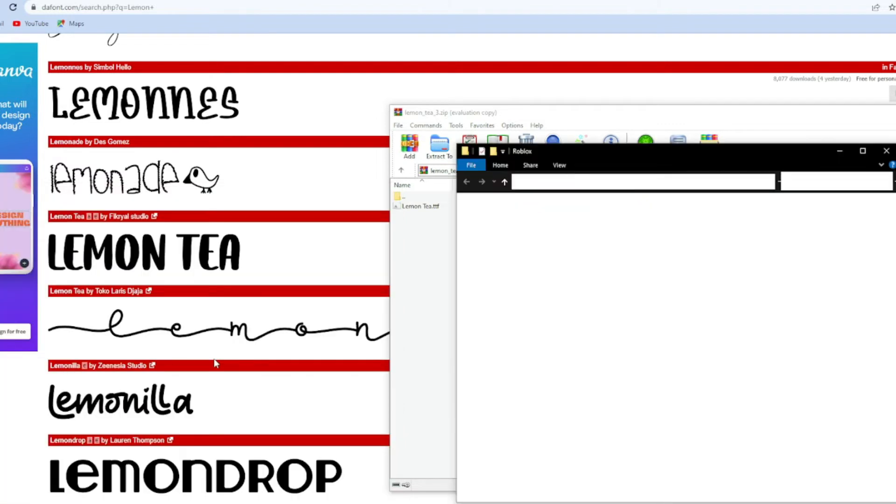
Open Roblox Studio's install location from its shortcut and enter the content folder
right_click(577, 225)
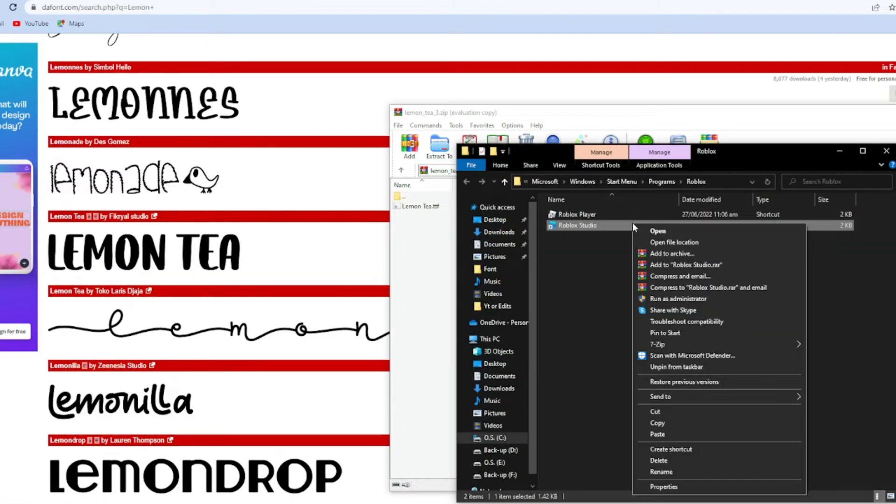
mouse_move(703, 252)
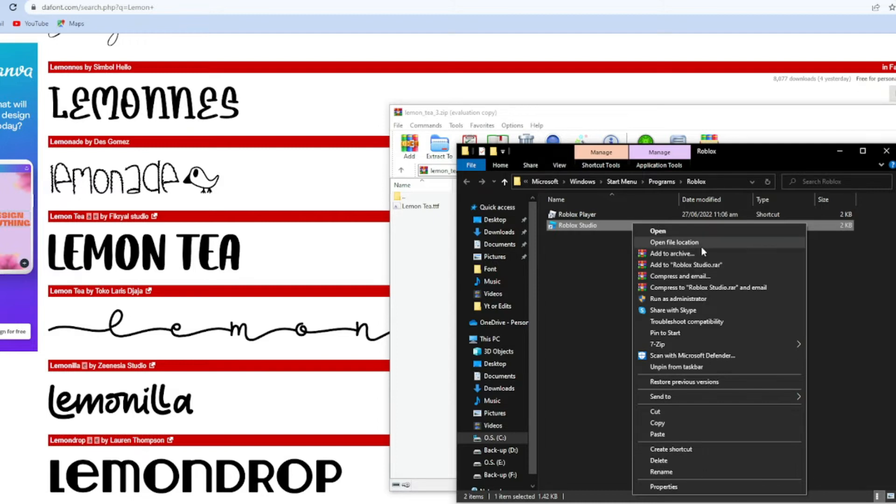
click(674, 242)
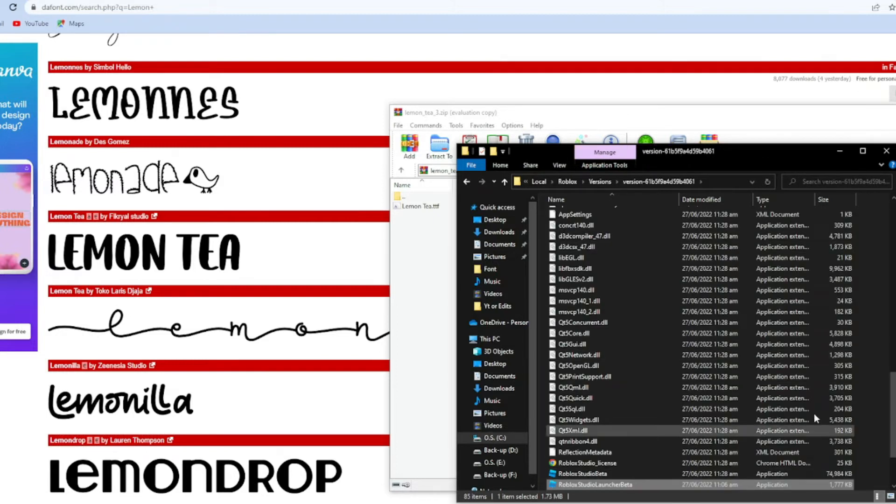
mouse_move(599, 430)
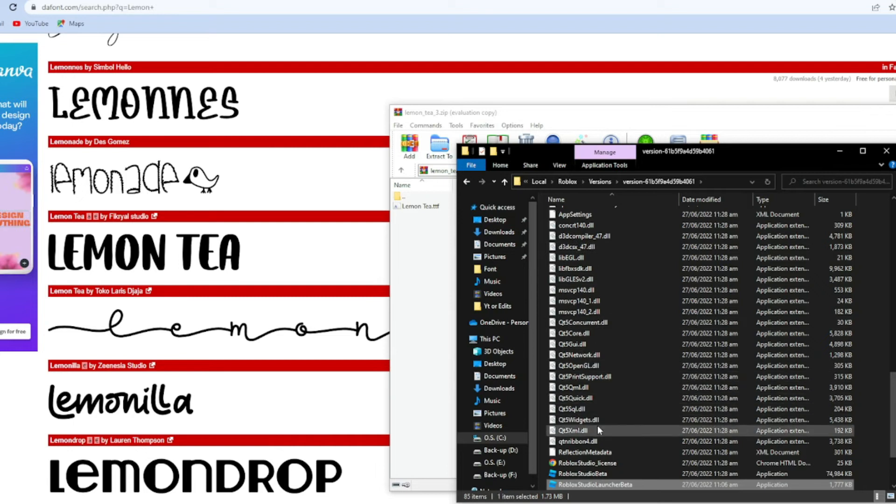
scroll(up, 3)
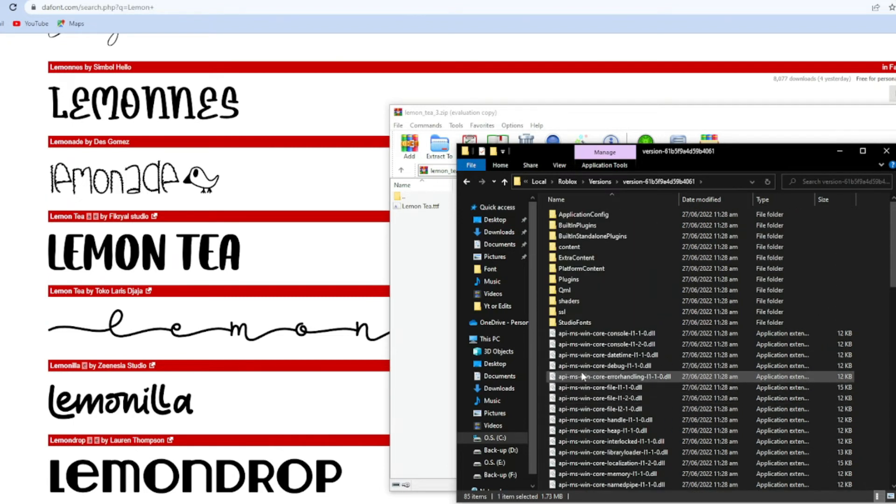
double_click(569, 246)
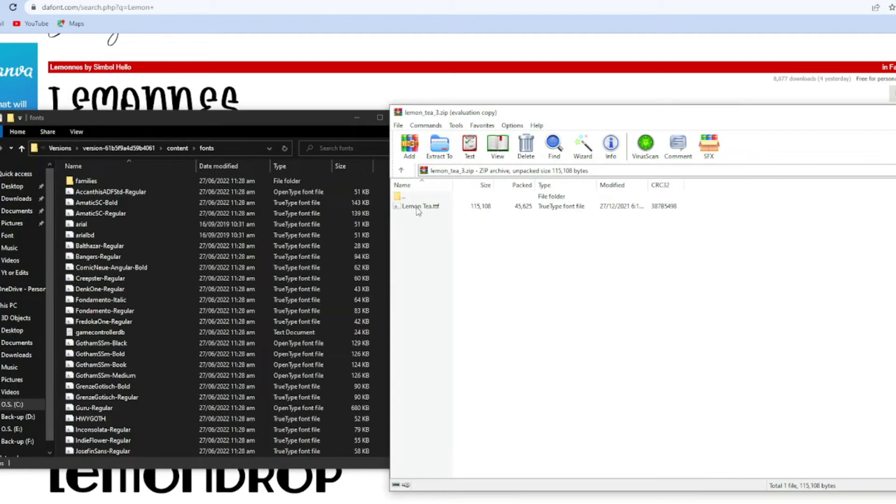
Drop Lemon Tea.ttf from the archive into Roblox Studio's content\fonts folder
click(420, 206)
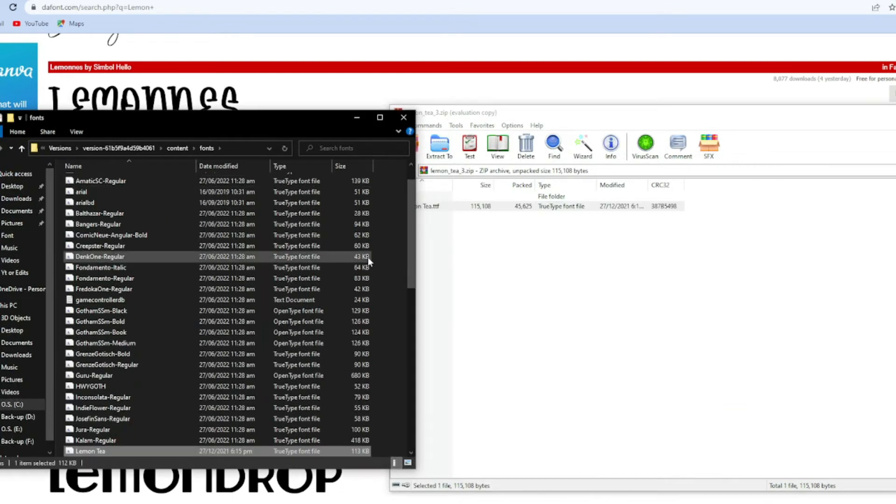
mouse_move(130, 451)
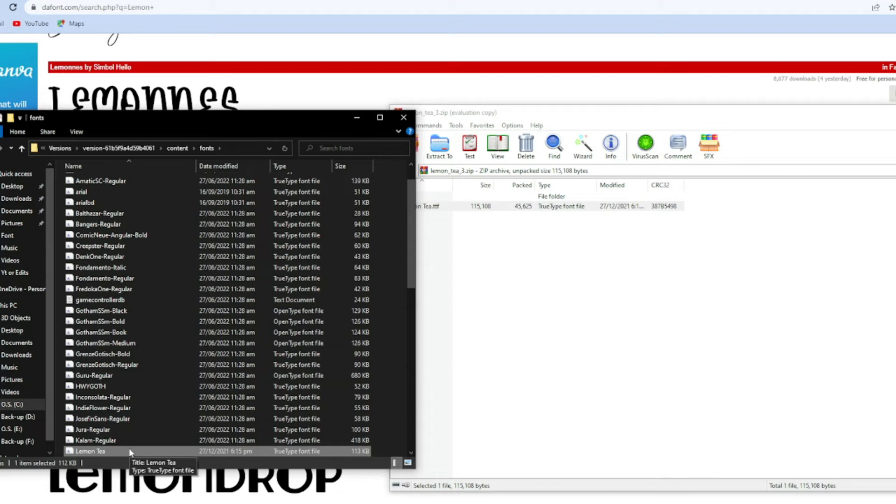
mouse_move(171, 310)
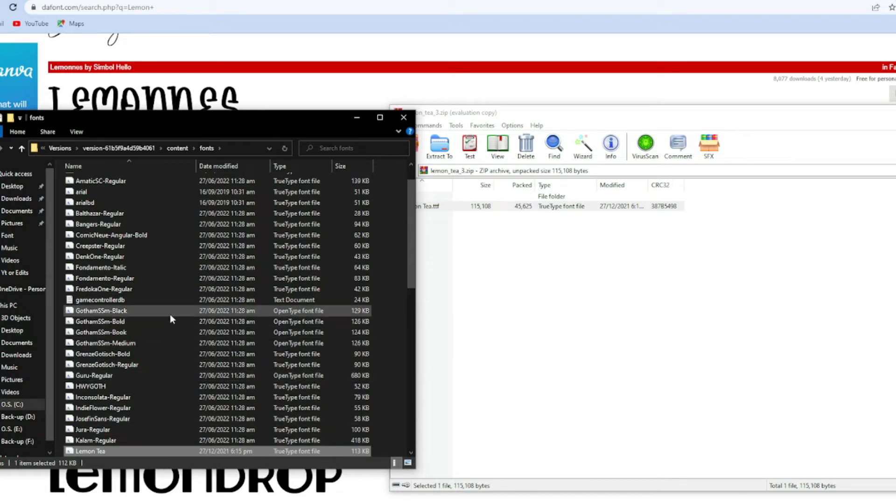
scroll(down, 3)
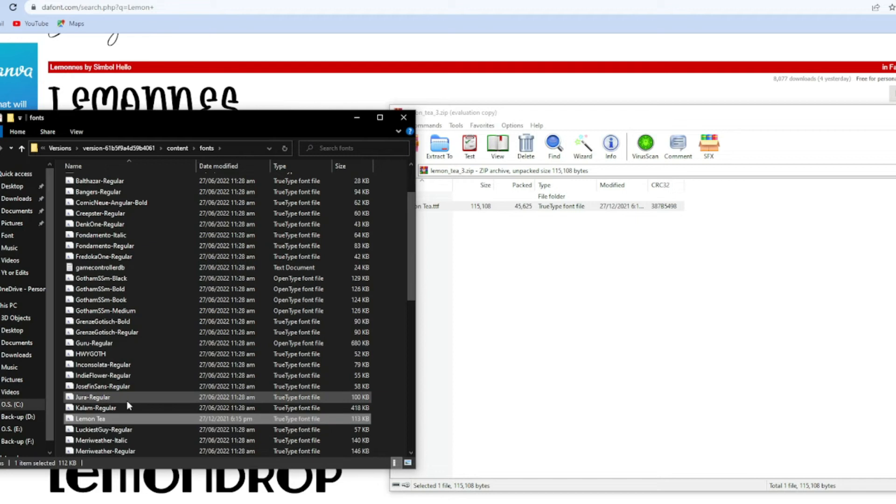
scroll(down, 3)
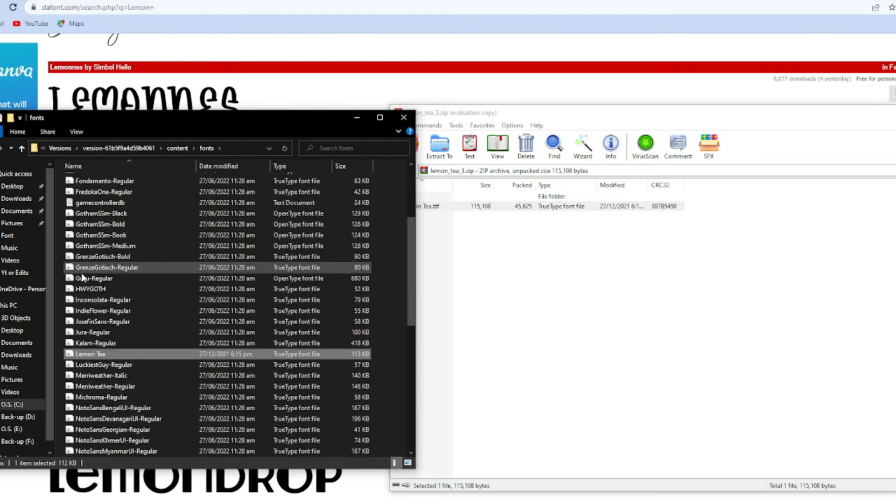
mouse_move(98, 364)
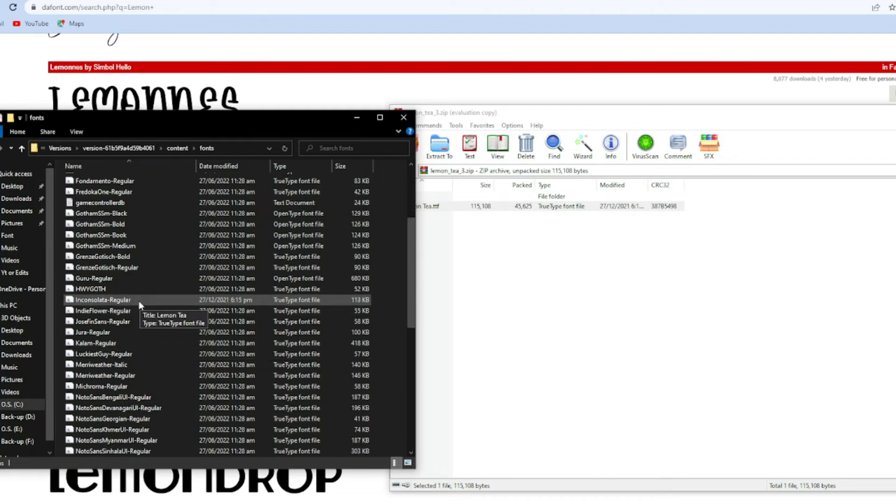
Delete LuckiestGuy-Regular and begin renaming the Lemon Tea font file in its place
click(103, 354)
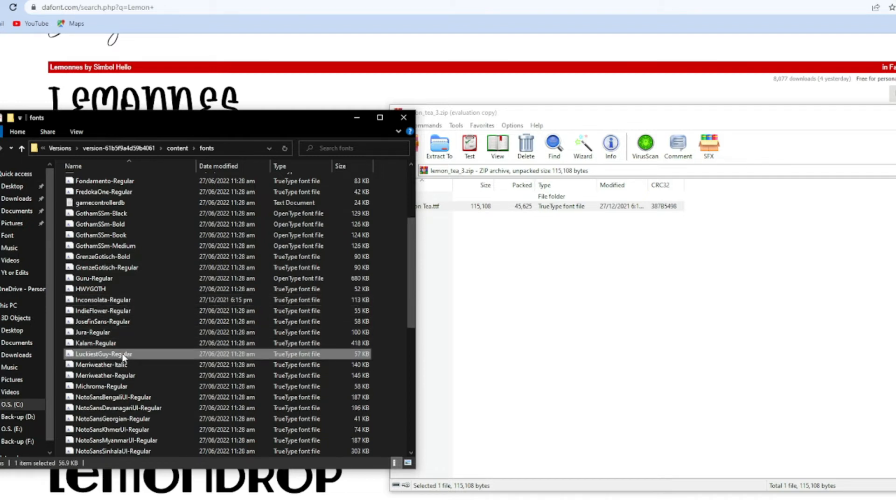
right_click(103, 354)
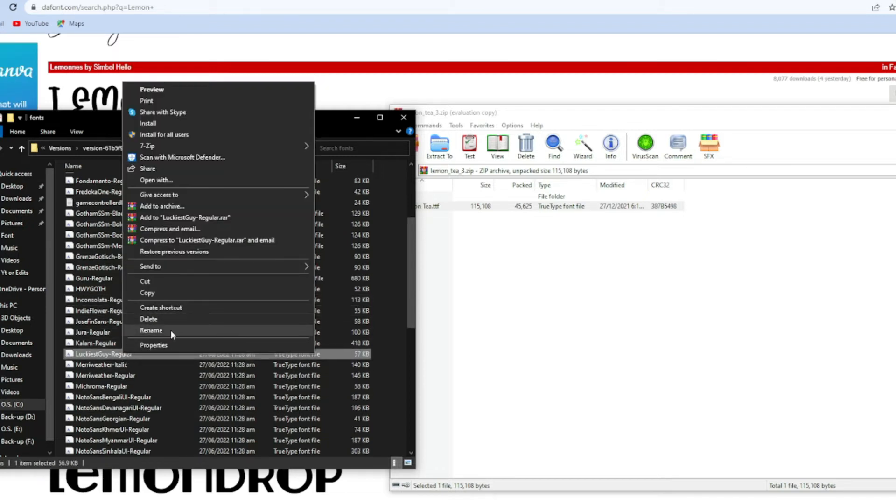
click(151, 330)
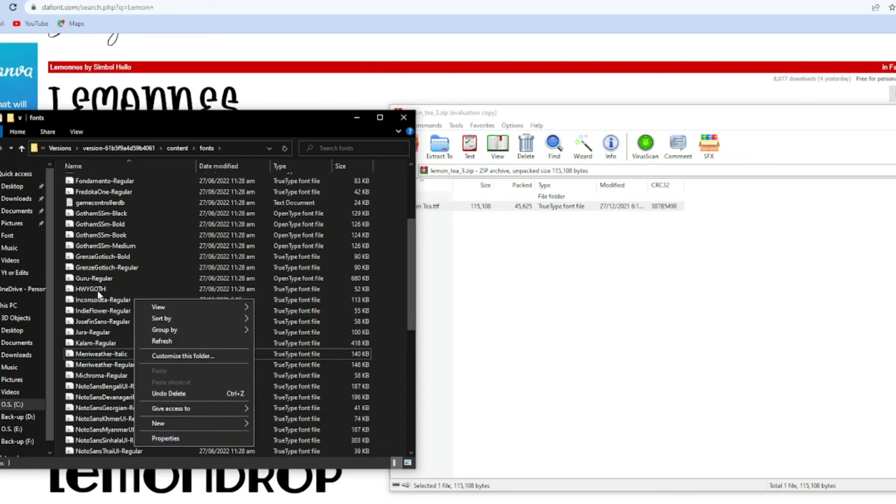
right_click(103, 299)
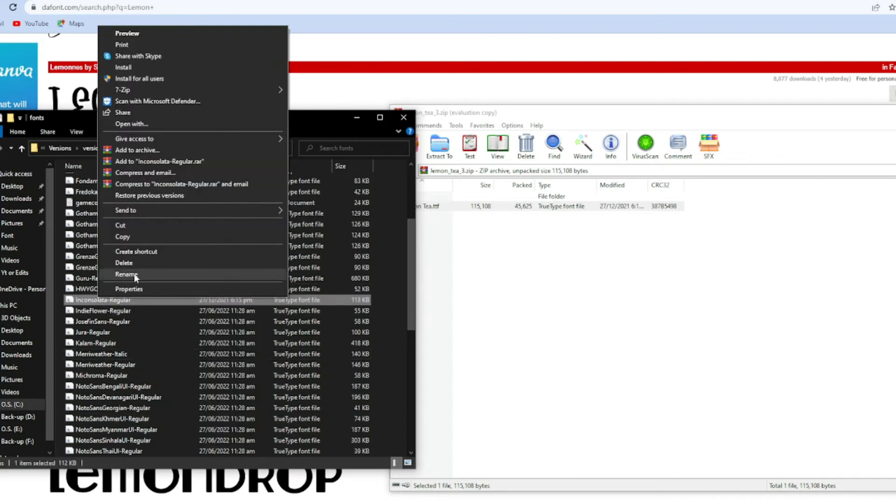
click(126, 274)
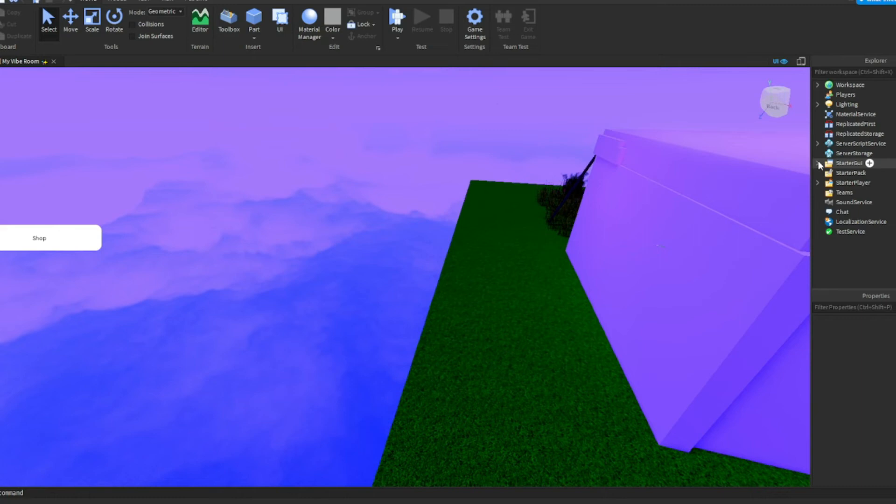
Select the Shop TextButton under StarterGui and set its Font to LuckiestGuy
click(819, 163)
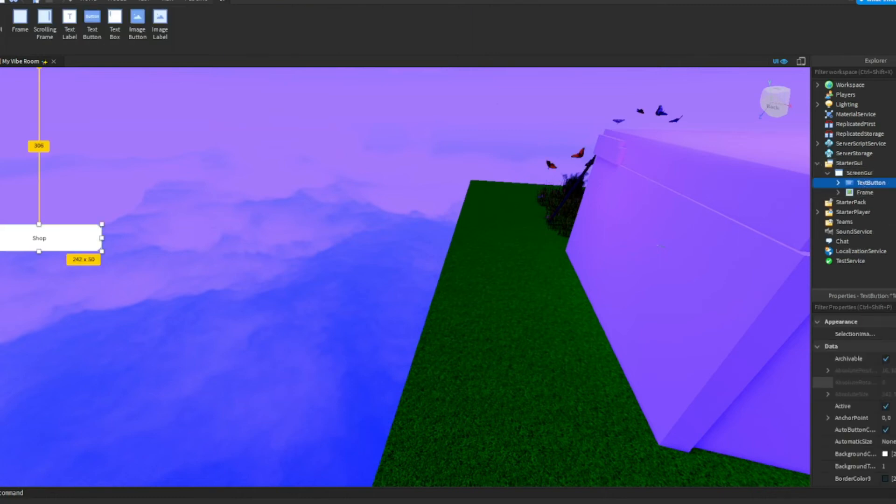
scroll(down, 3)
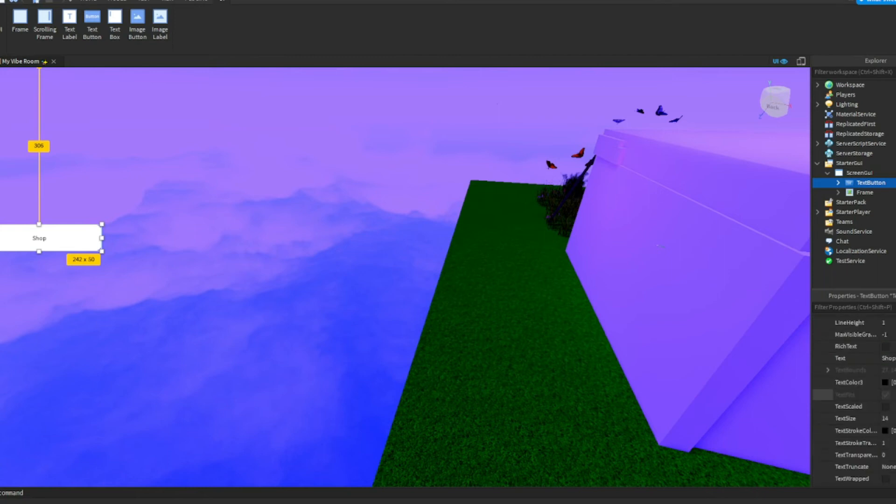
scroll(up, 3)
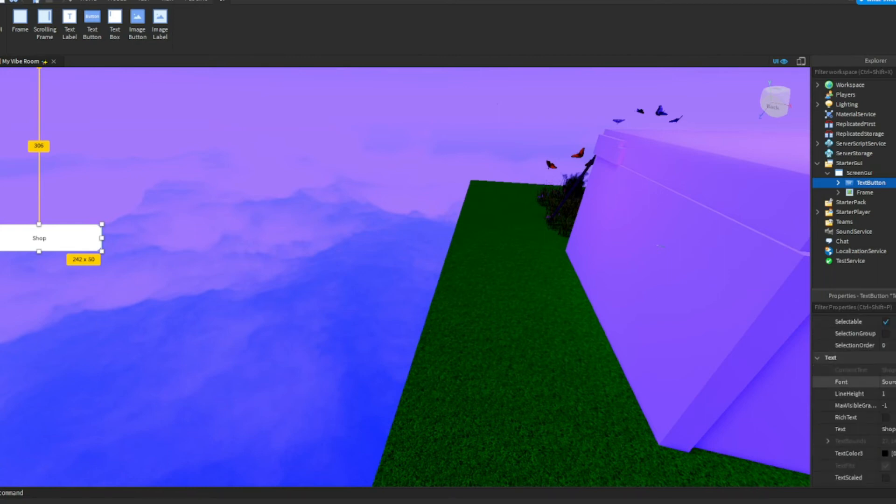
click(841, 381)
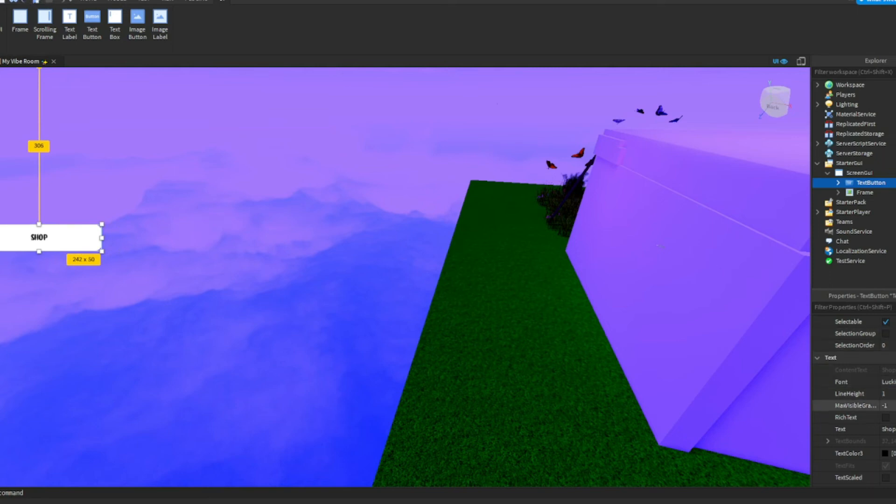
scroll(down, 3)
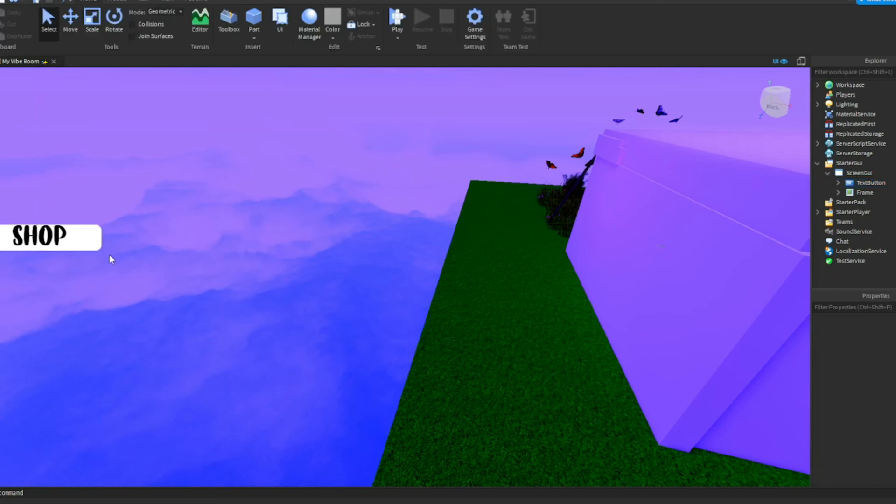
mouse_move(193, 237)
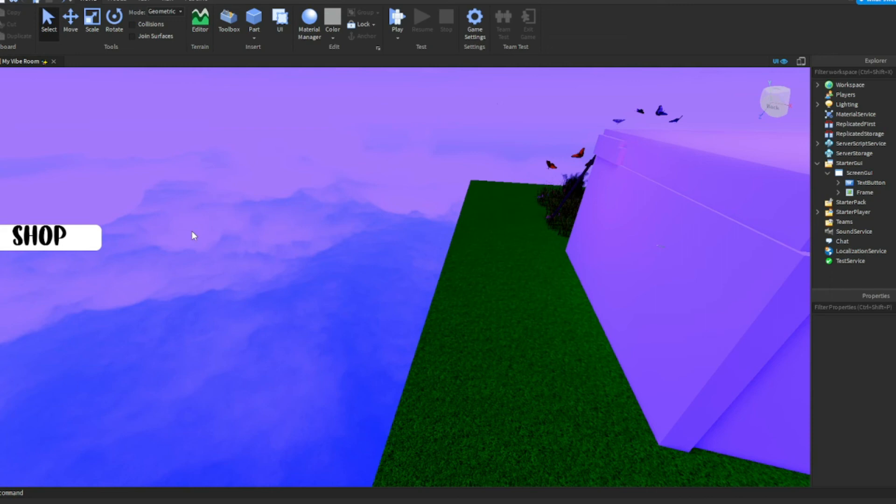